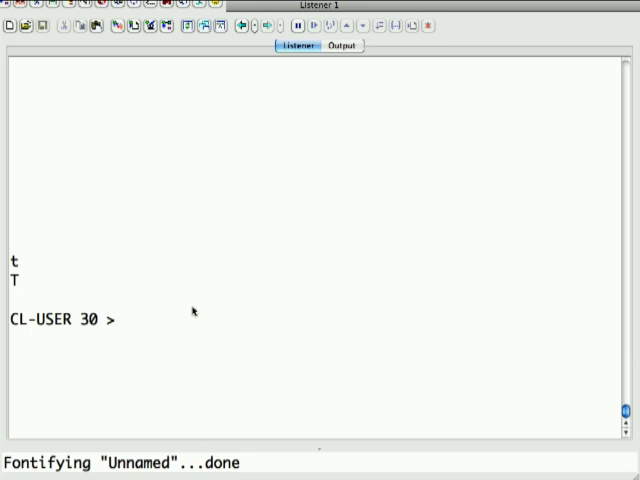
Define (defun addtwo (a b) (+ a b)) in the Listener.
type("(")
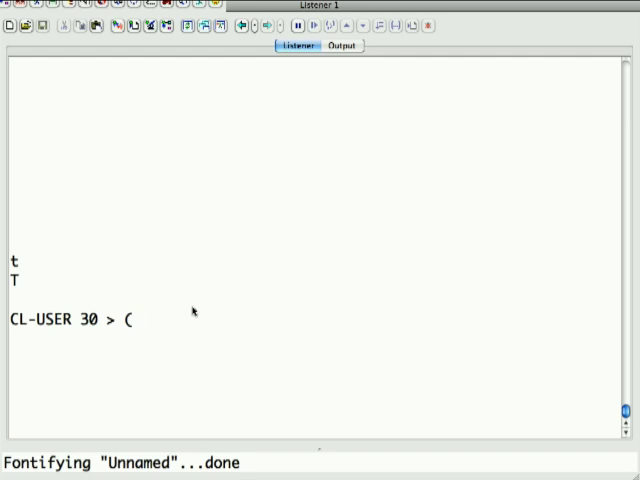
type("defun")
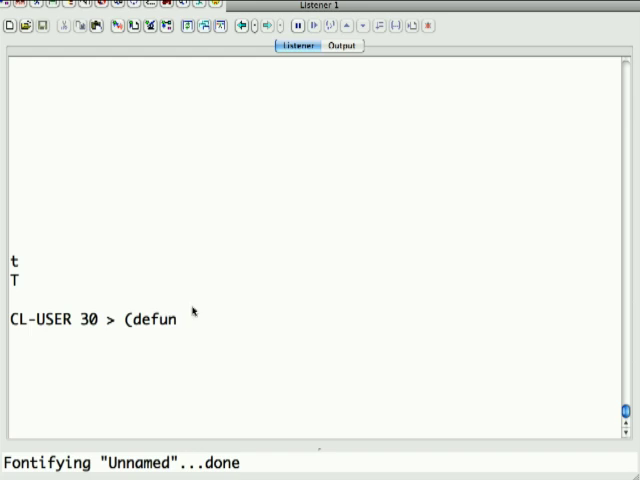
type("add")
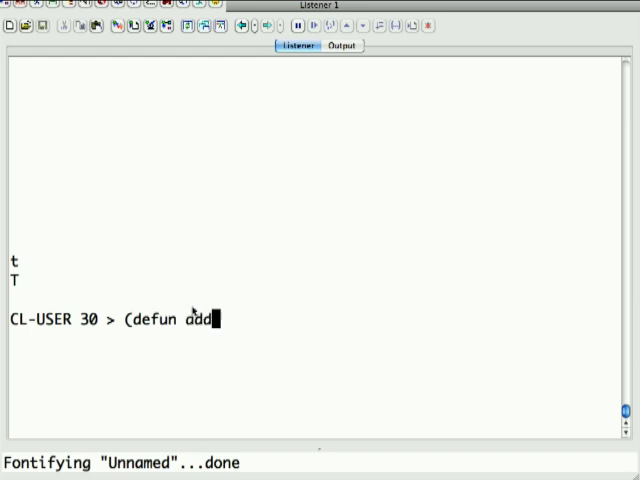
type("two")
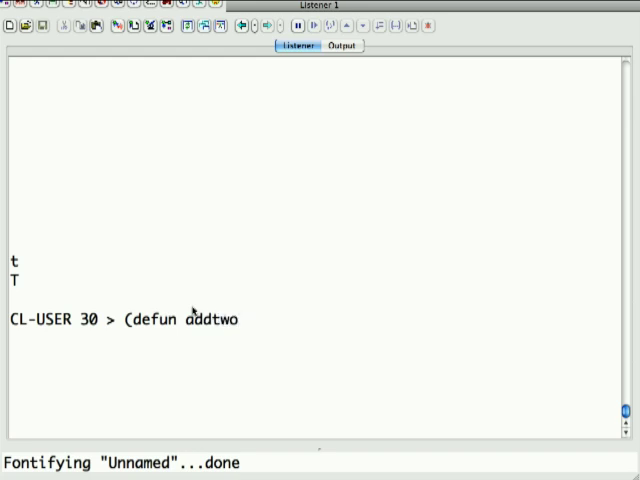
type("(a b")
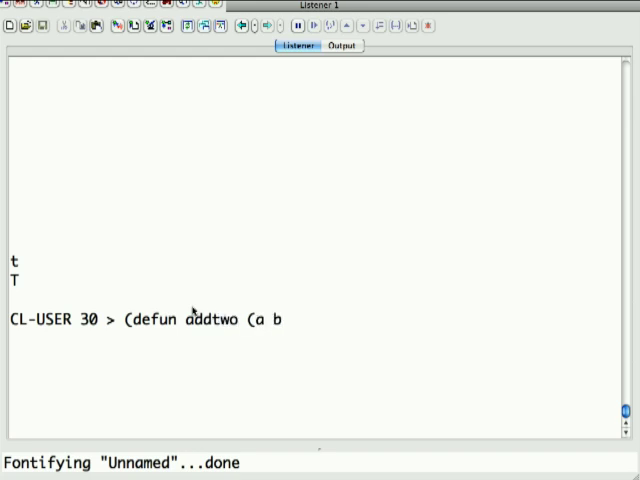
type(")")
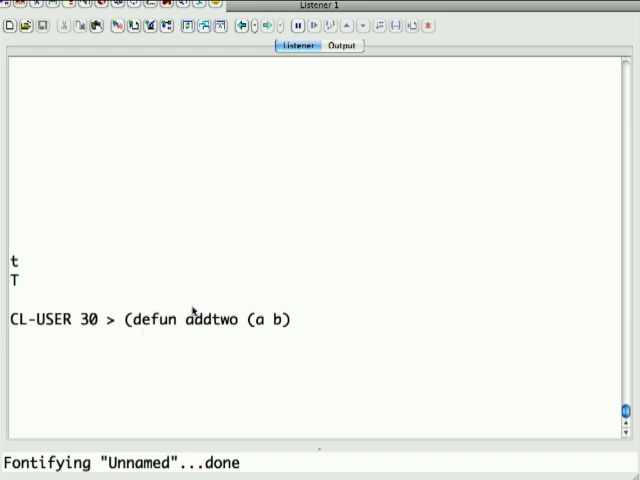
type("(+")
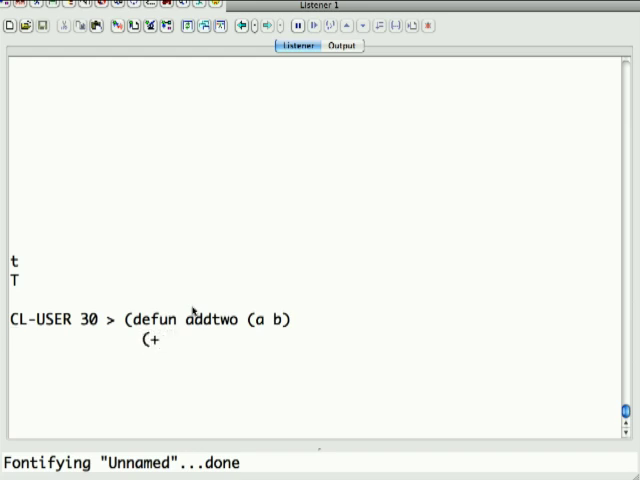
type("a b)")
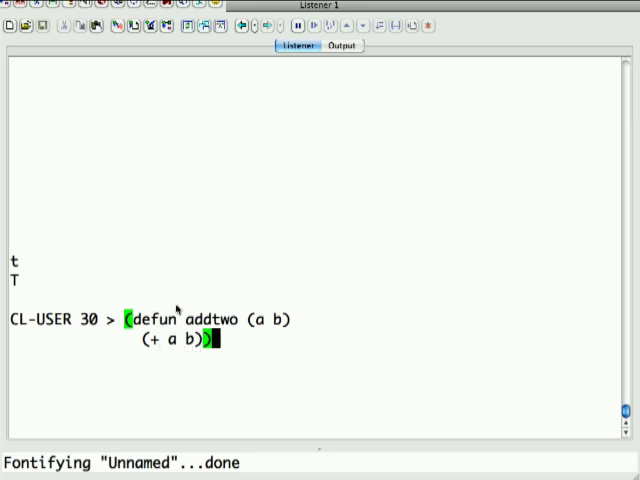
key("Return")
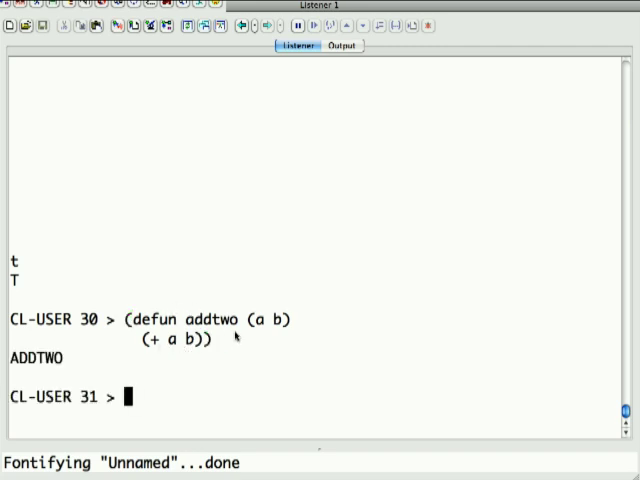
Evaluate (addtwo 2 3) to get 5.
type("(add")
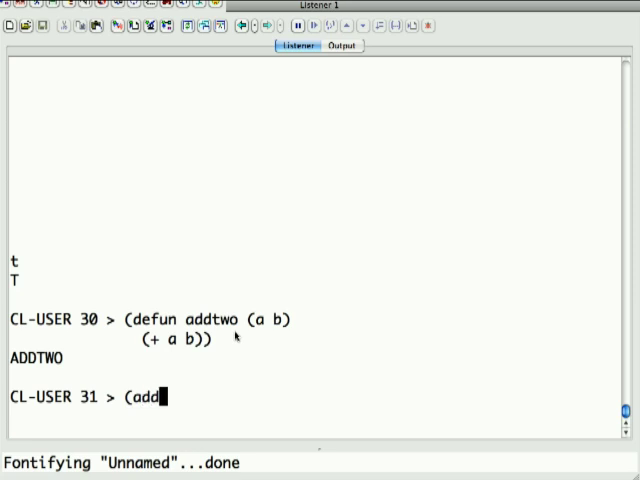
type("two 2 3)")
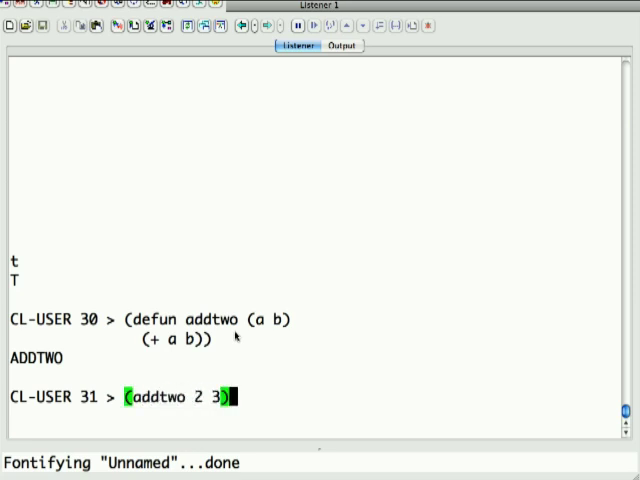
key("Return")
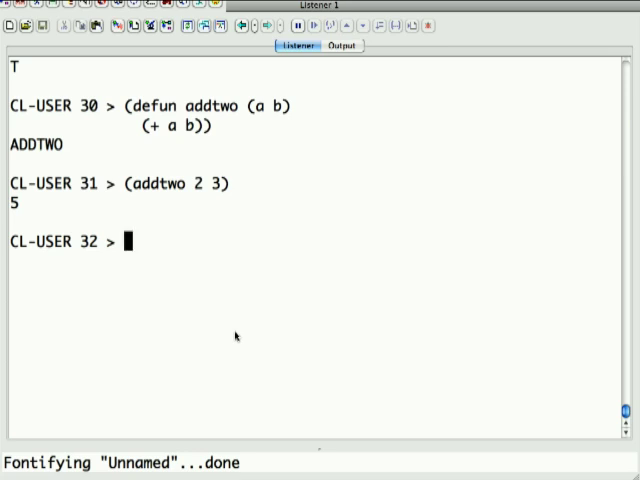
mouse_move(279, 222)
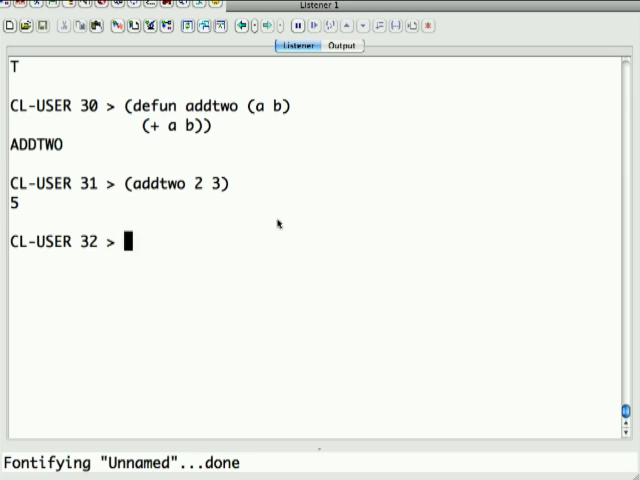
mouse_move(200, 128)
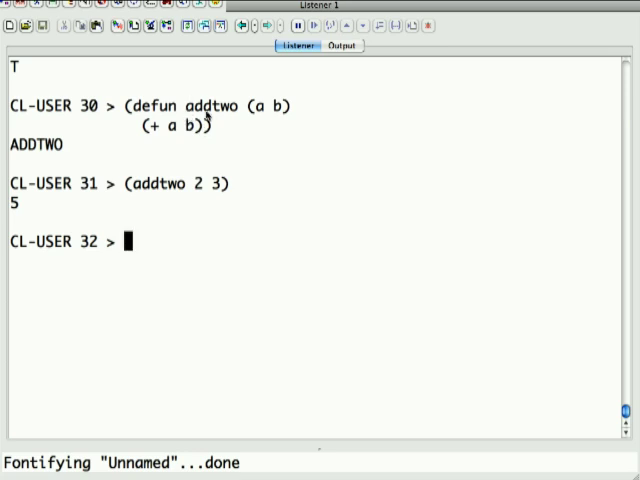
mouse_move(205, 110)
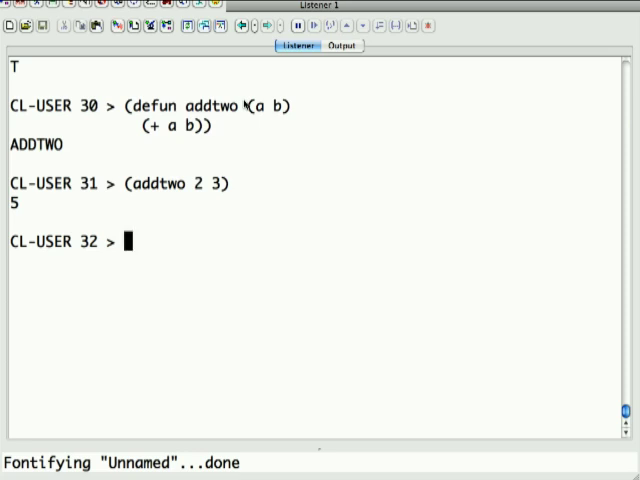
Assign 4 to a with setq, check a, and assign 5 to b with set.
type("(setq")
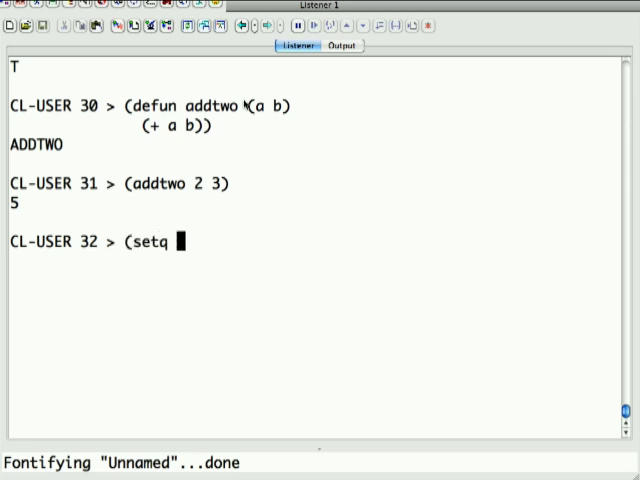
type("a 4)(")
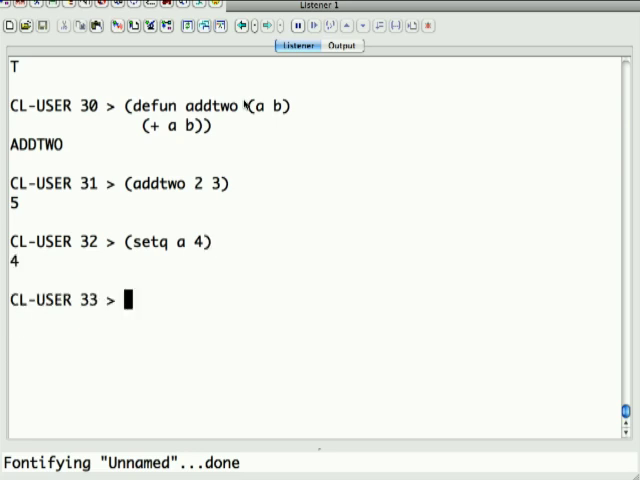
type("a")
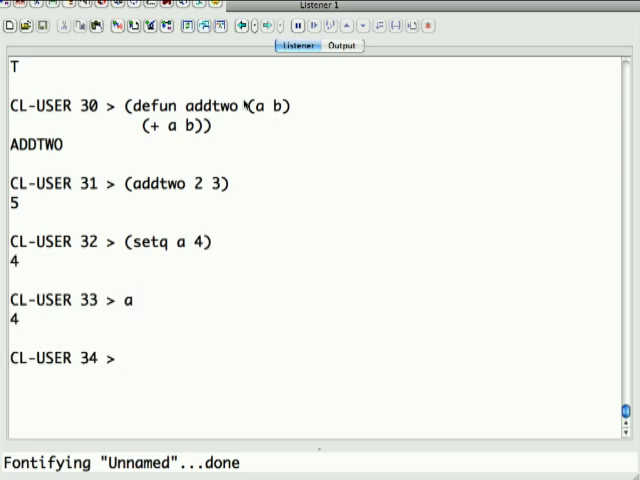
type("(seq")
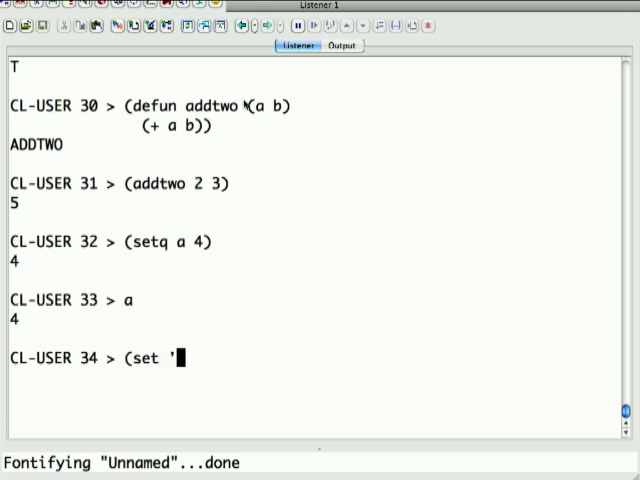
type("b")
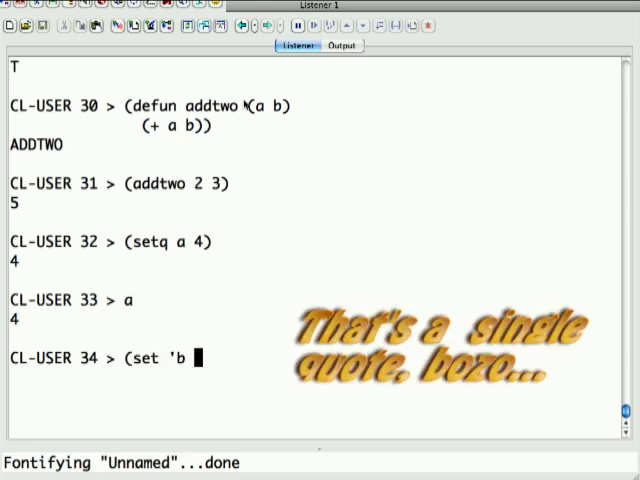
type("5)")
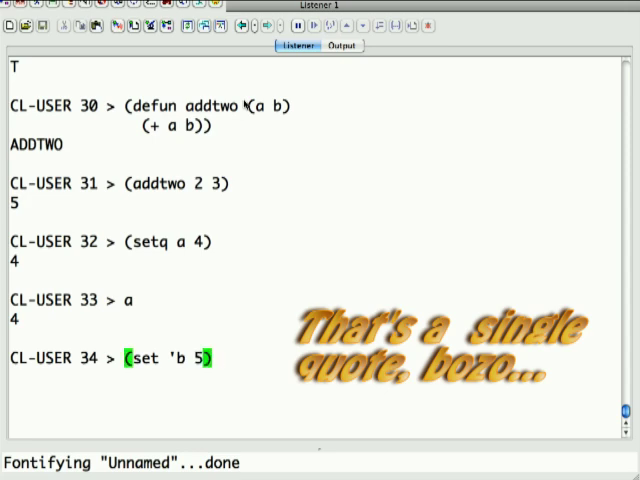
key("Return")
type("(")
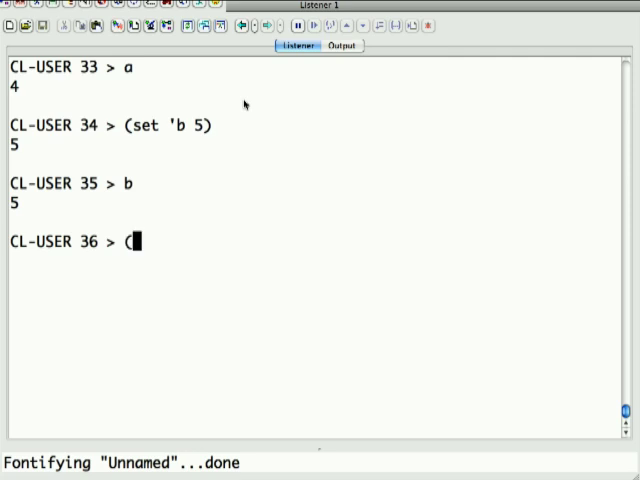
Bind c to the symbol d, set d to 10 through c, and evaluate d.
type("se")
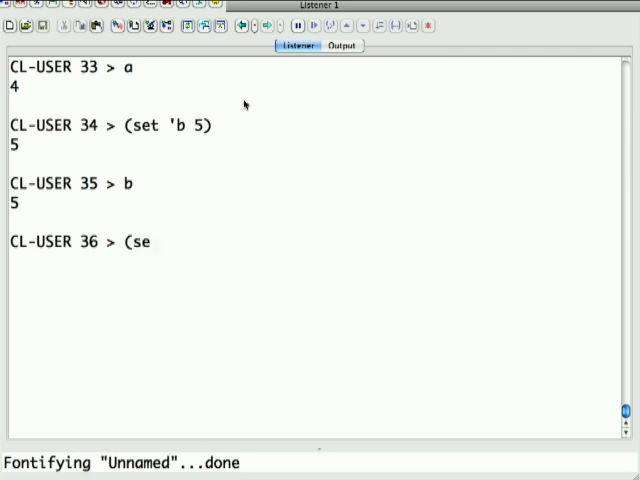
type("tq '")
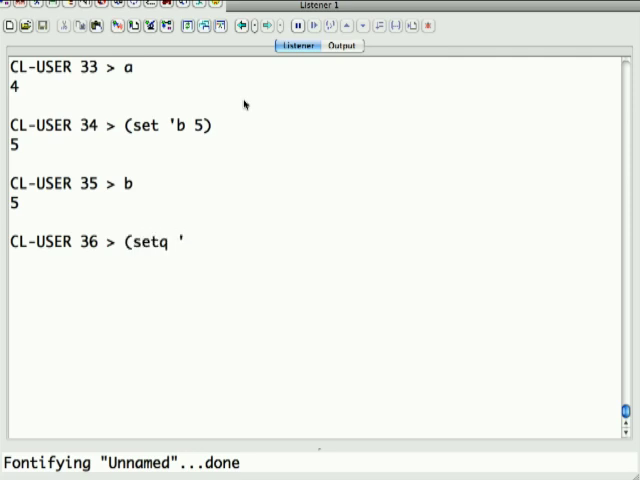
type("c 'd")
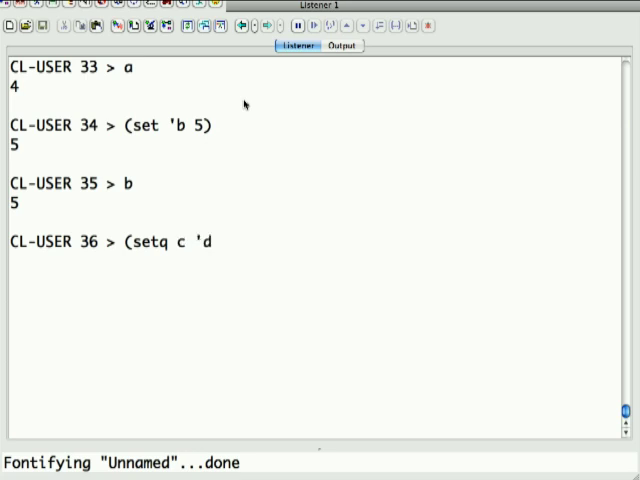
type("(s")
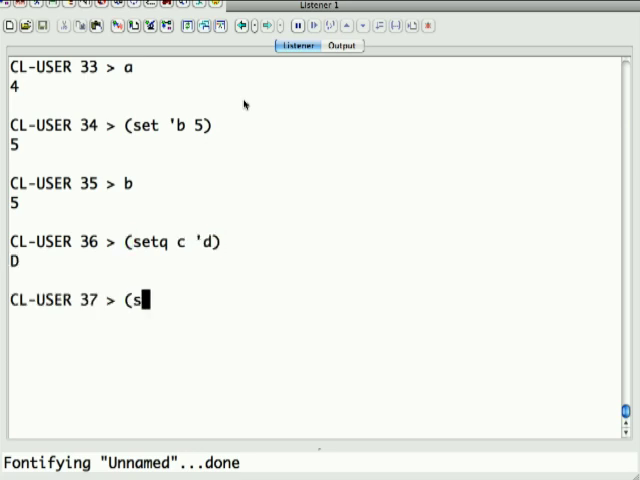
type("et c")
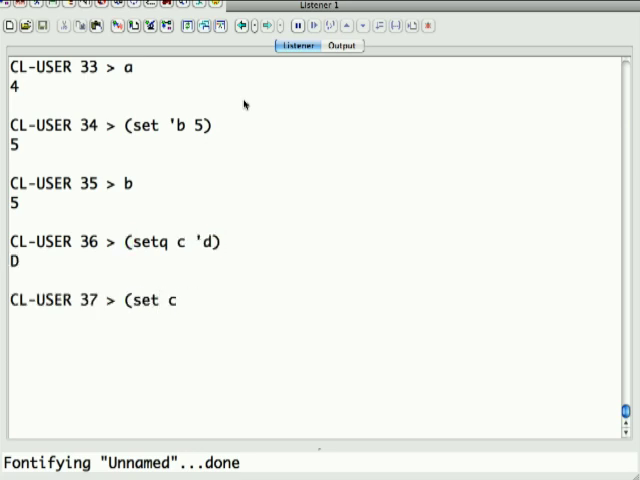
type("10)")
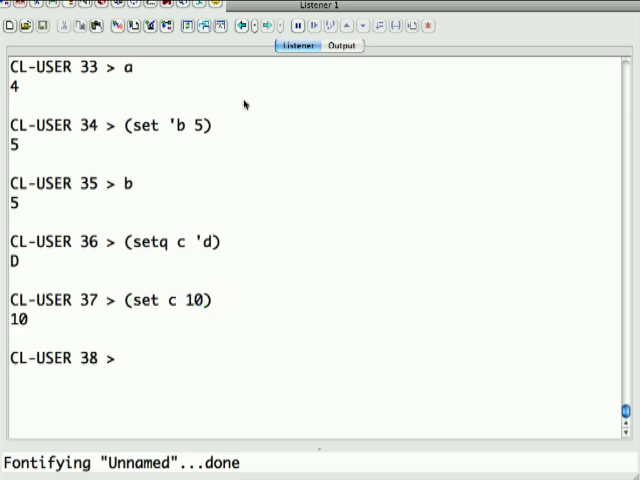
type("d")
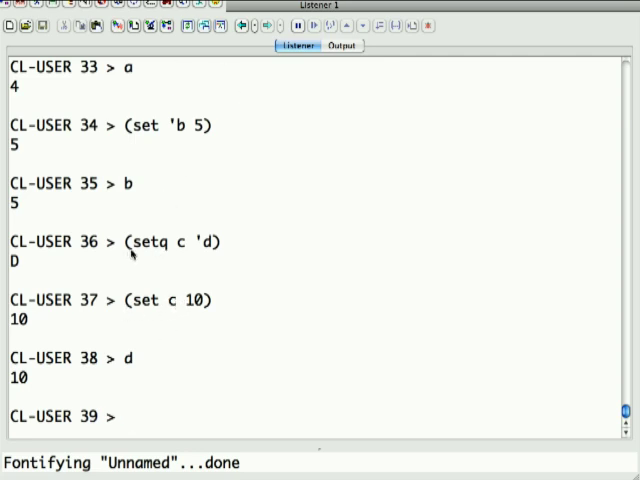
mouse_move(180, 300)
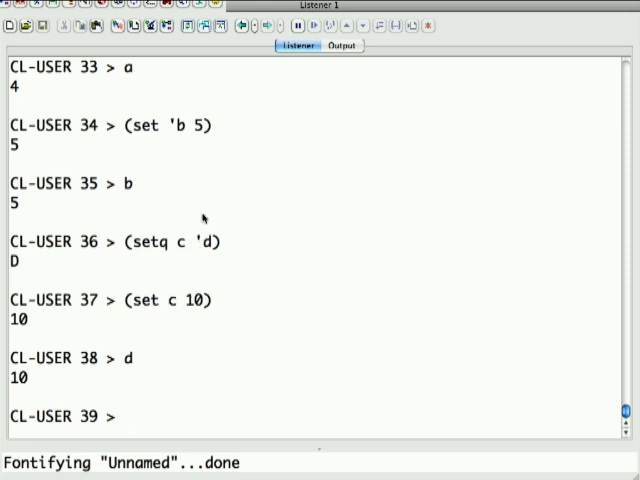
mouse_move(131, 305)
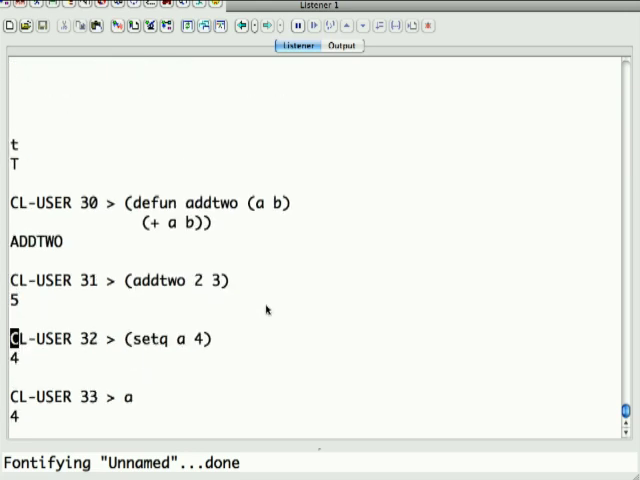
Scroll down the Listener and begin a new expression with an opening parenthesis.
scroll("down", 3)
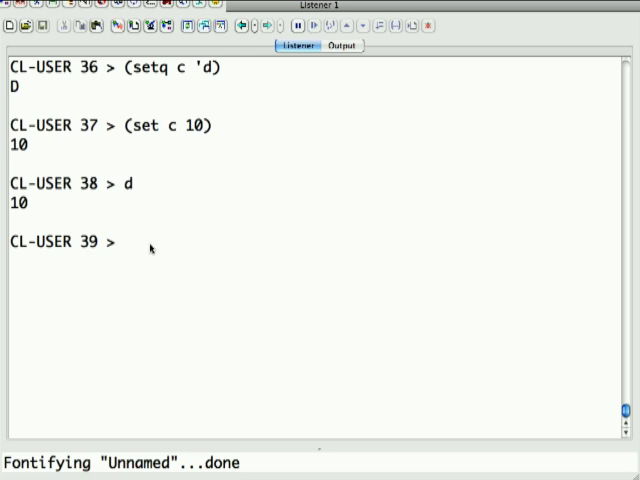
type("(")
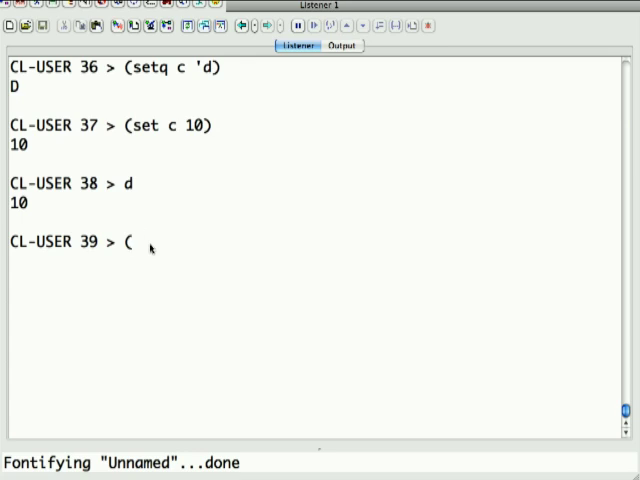
Define the recursive fact function with base case n = 1, then enter (fact 2).
type("defun fa")
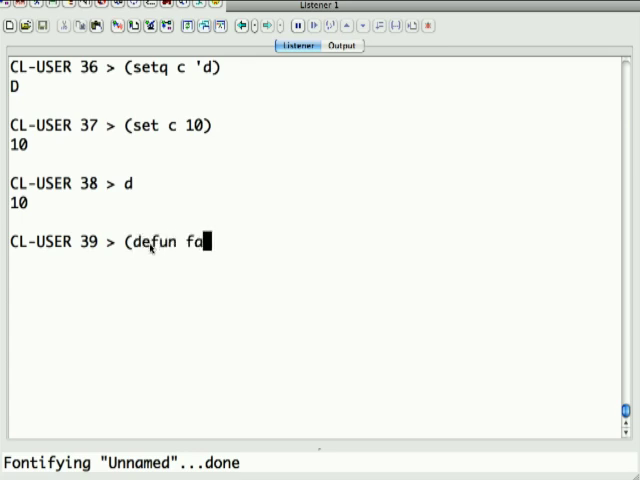
type("ct")
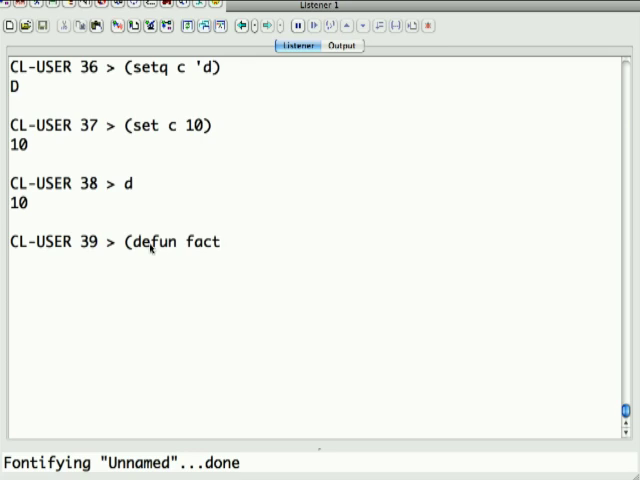
type("(n")
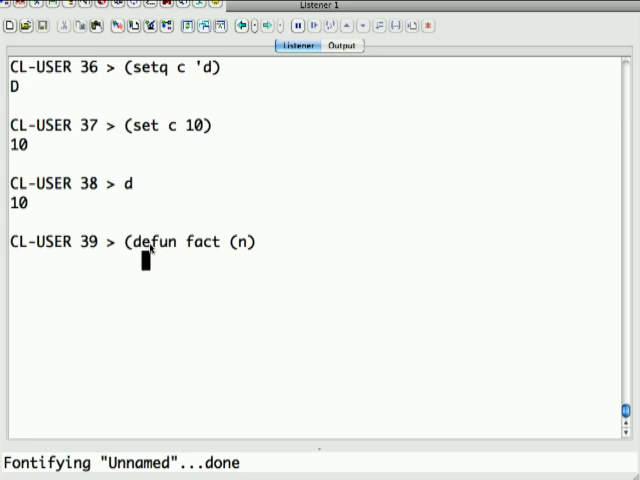
type("(if (")
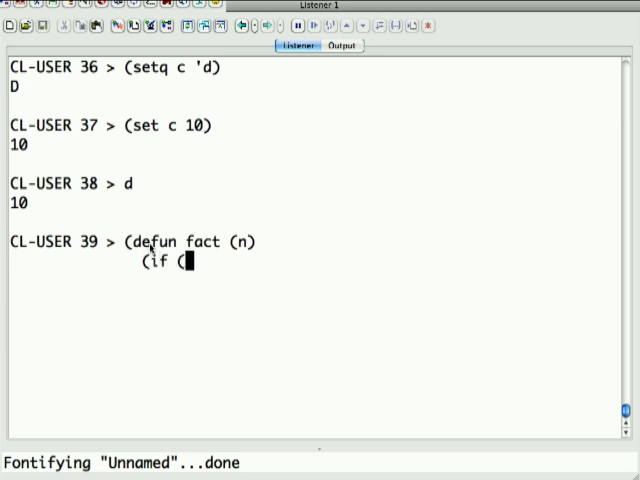
type("= n 1)")
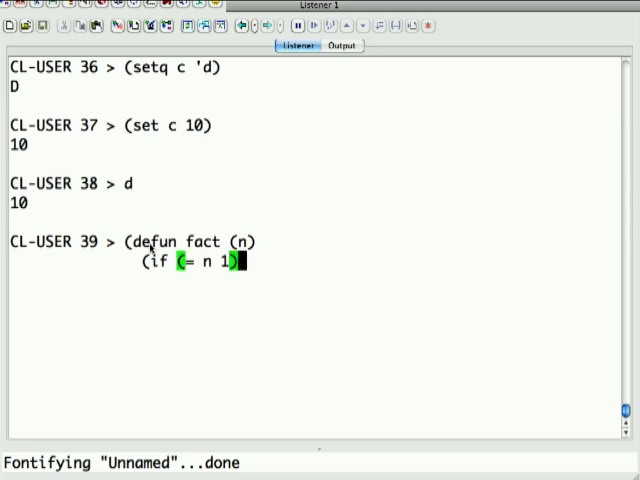
type("re")
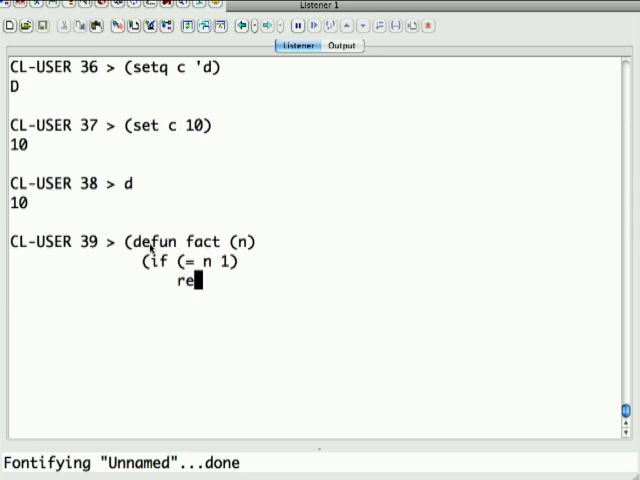
type("turn")
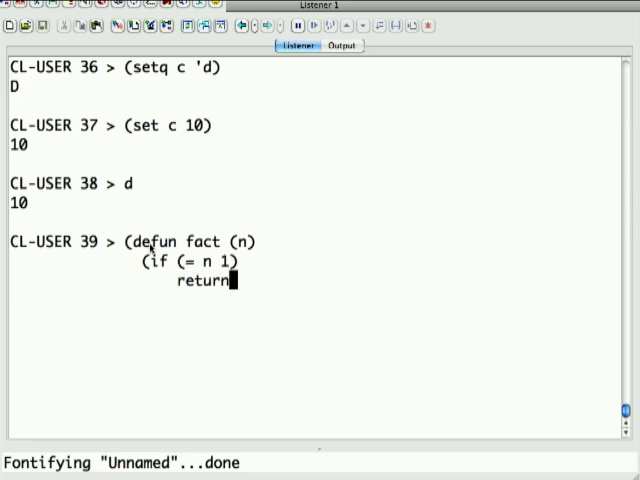
type("1")
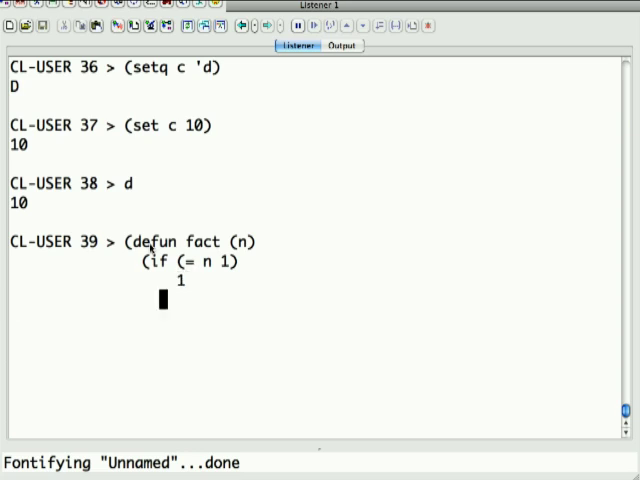
type("(*")
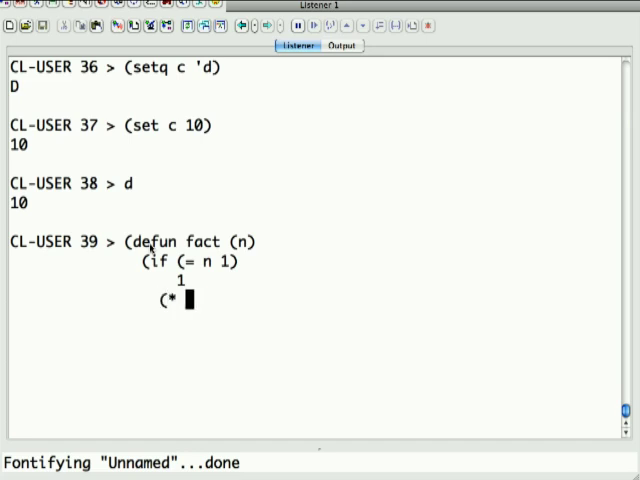
type("n (fact")
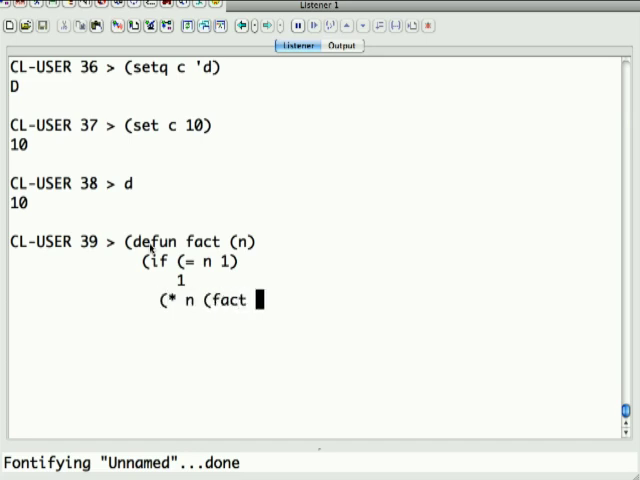
type("(1- n))")
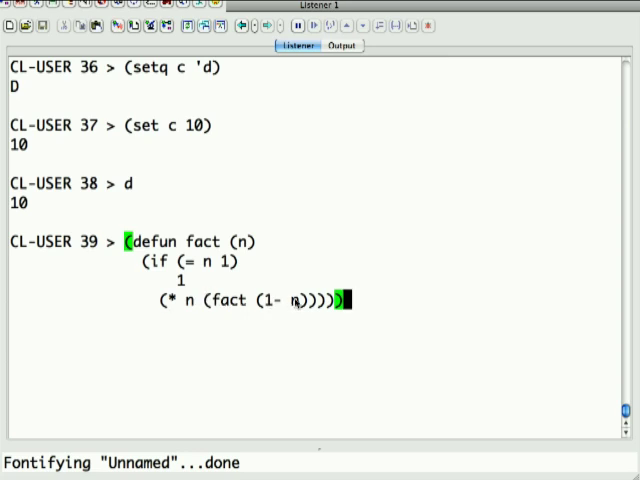
mouse_move(248, 241)
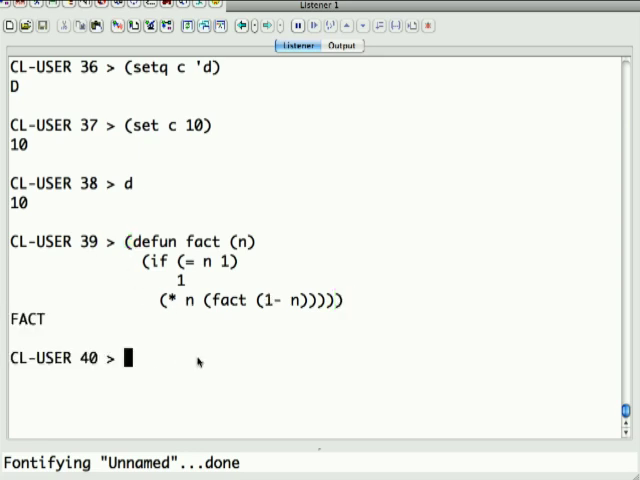
type("(fact 2)")
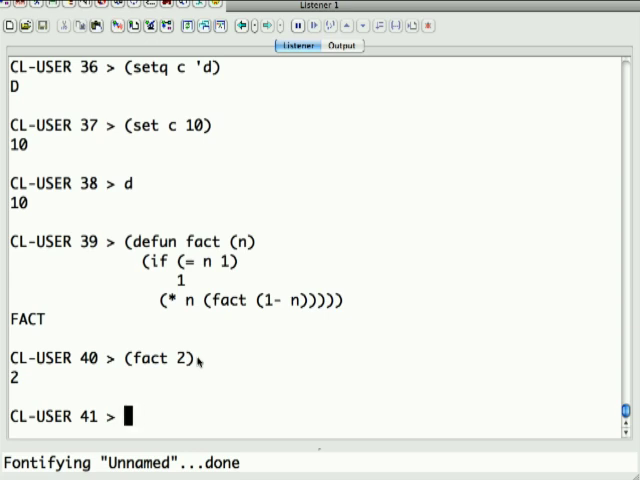
Call fact on 100 to overflow the stack, then request a backtrace with :b.
type("(")
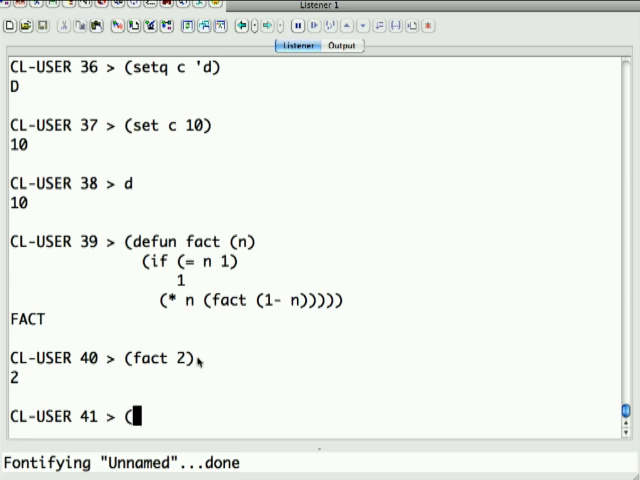
type("fact")
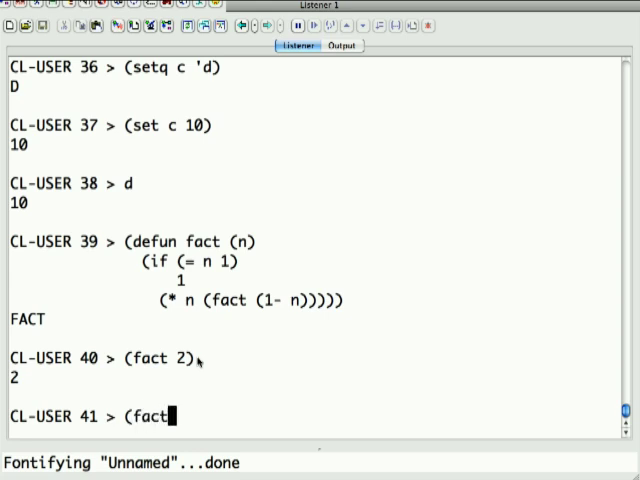
type("100")
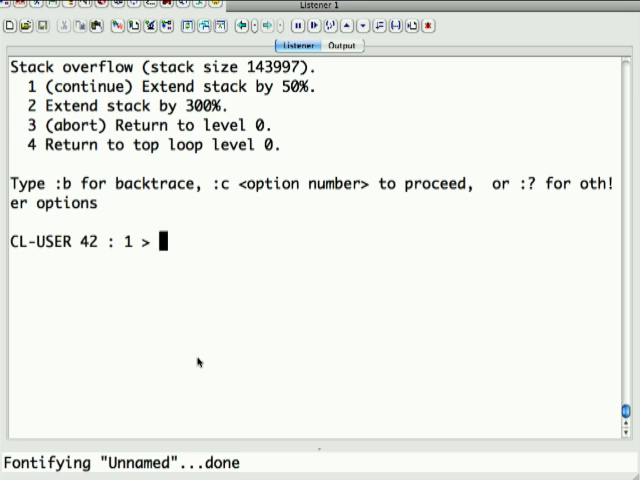
type(":b")
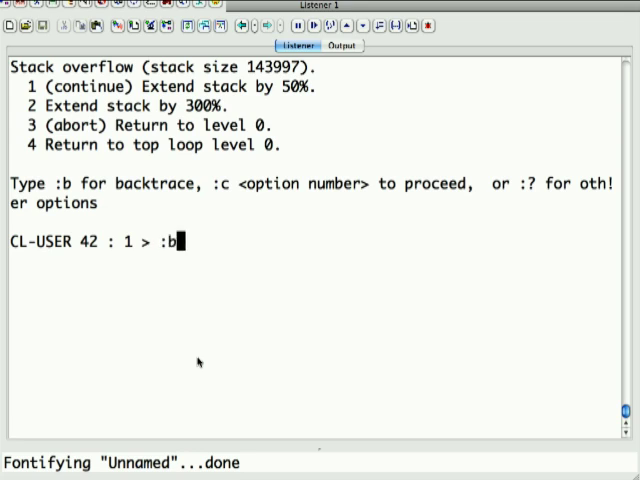
key("Return")
type(":c 4")
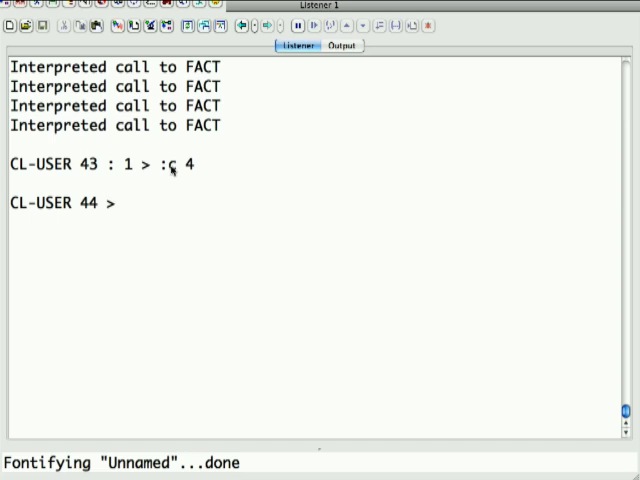
Start the tailfact defun with parameter n and an optional intermediate accumulator.
type("(defun")
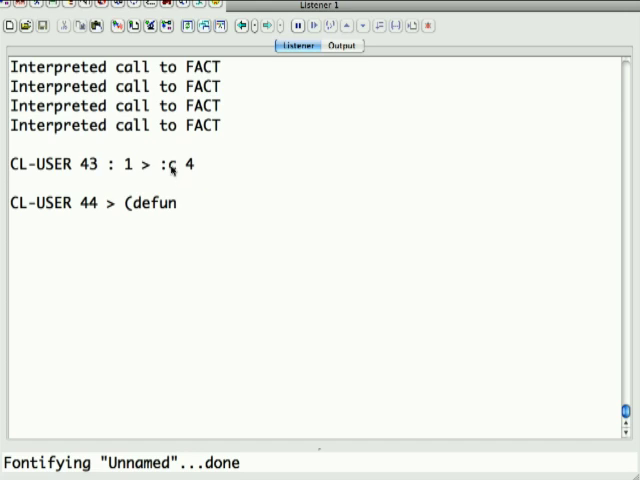
type("tailfact")
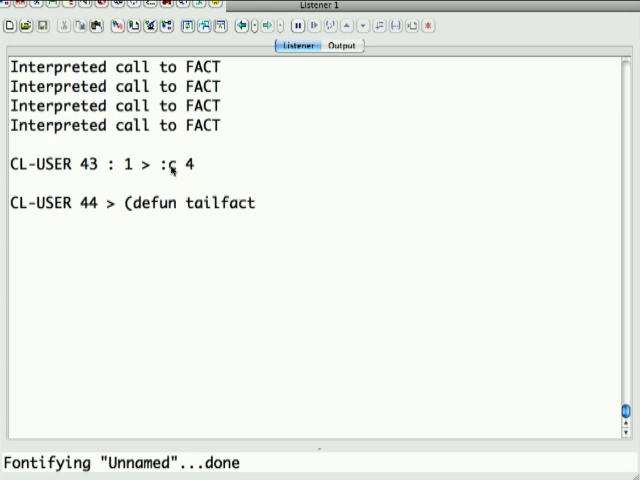
type("(n")
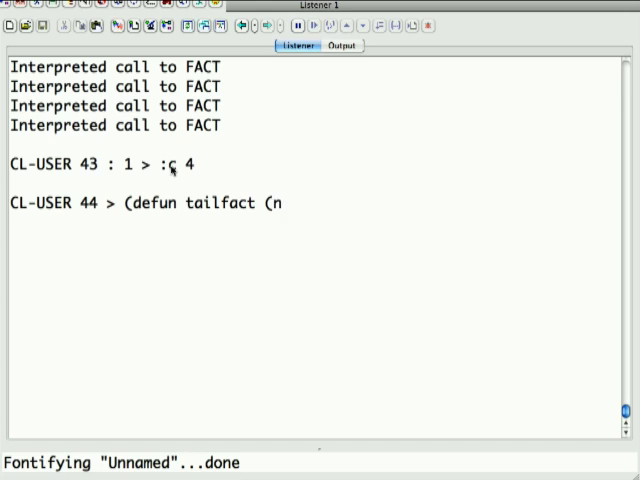
type("&")
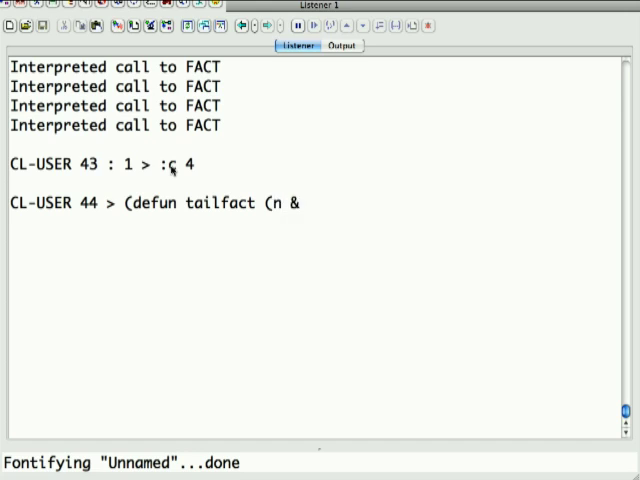
type("optional")
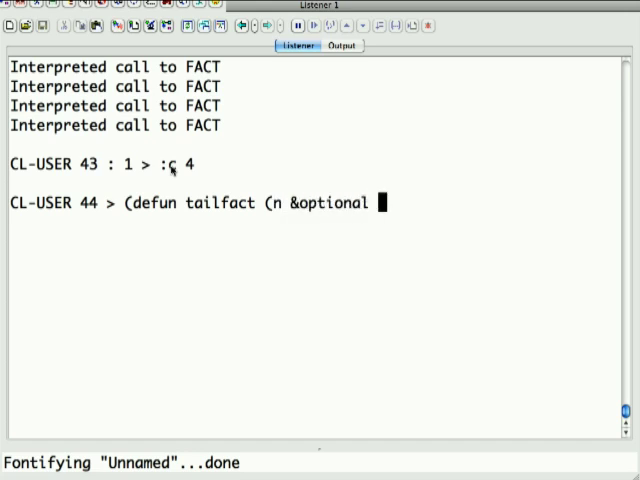
type("(inte")
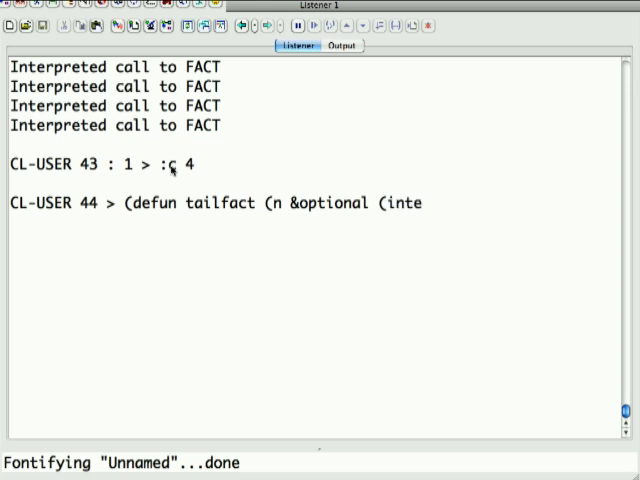
type("rmediate 1")
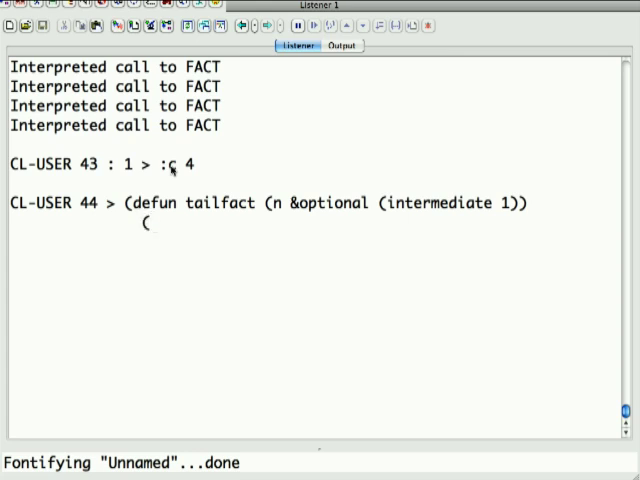
Add the base case returning from tailfact with 1 when n = 1.
type("if")
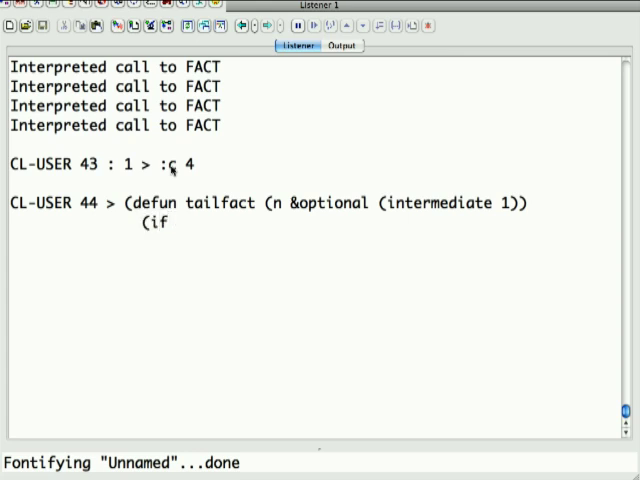
type("(=")
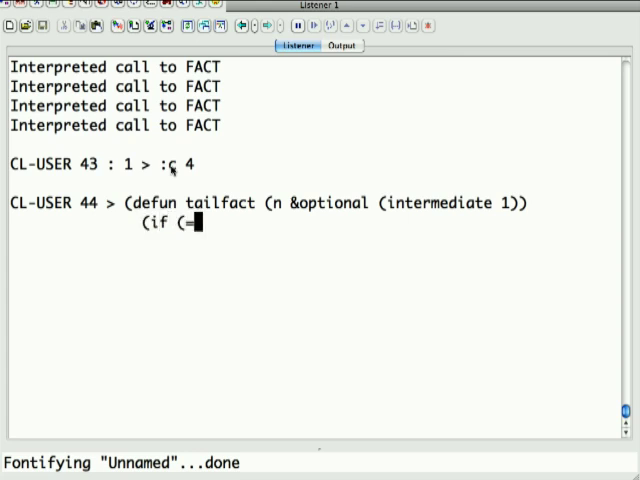
type("= n 1)")
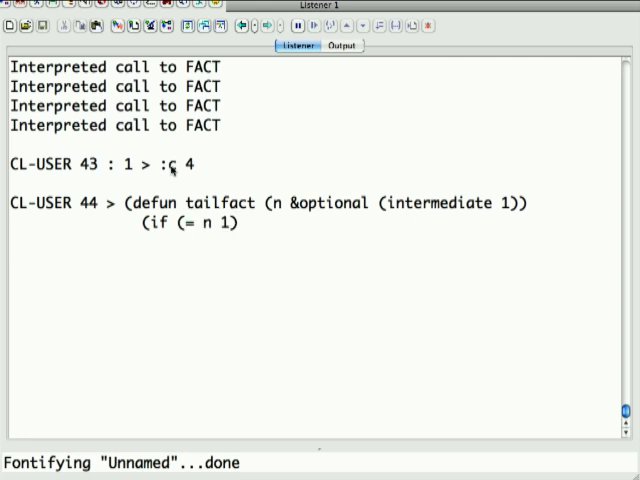
type("(return-f")
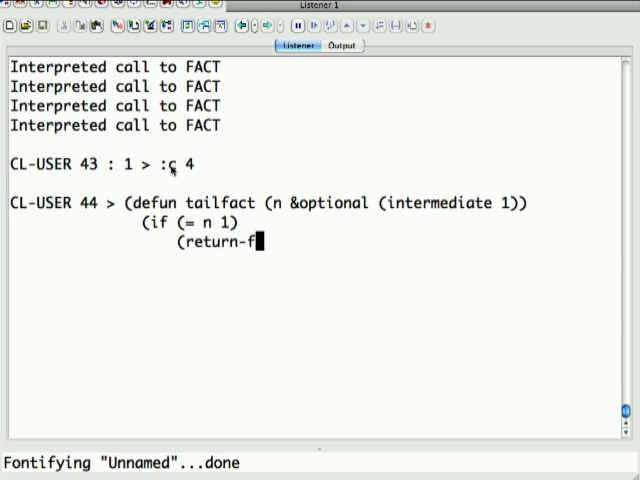
type("rom tailf")
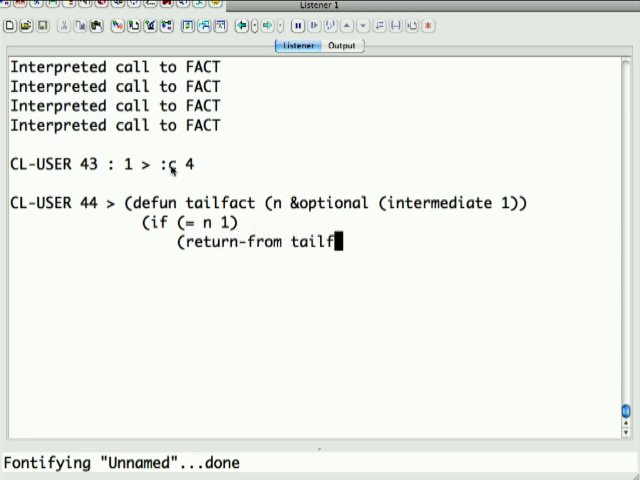
type("act 1)")
type("(")
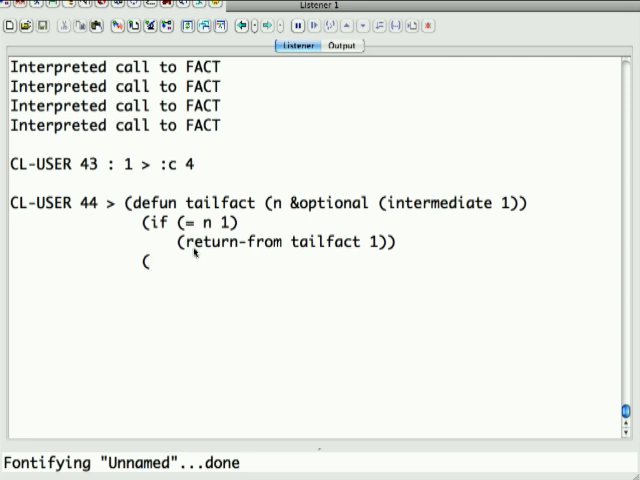
Add the recursive call on (1- n) with (* n intermediate) and evaluate the definition.
type("tail")
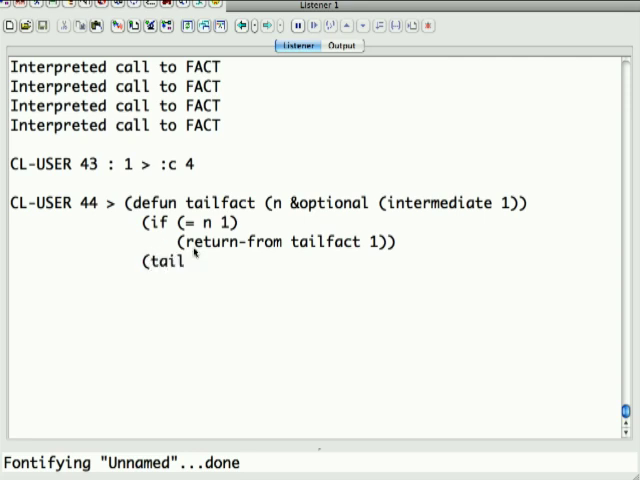
type("fact (")
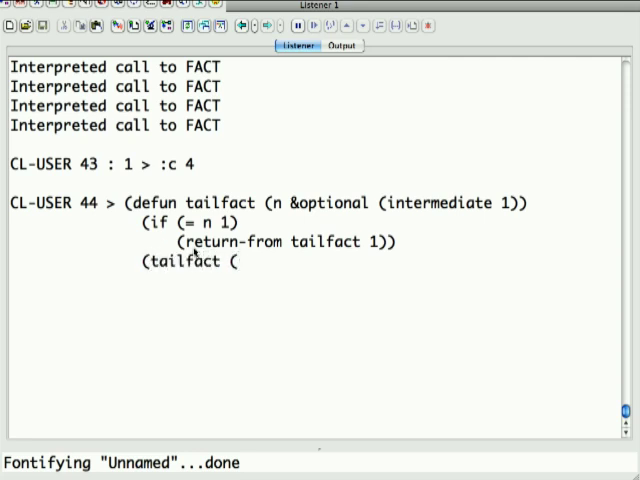
type("1- n)")
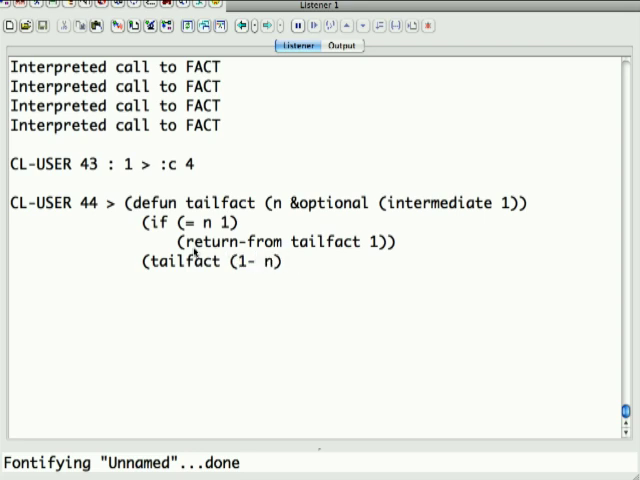
type("(* n")
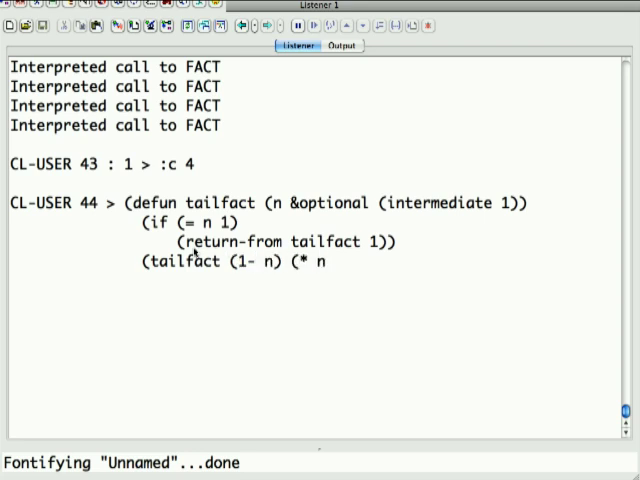
type("intermediate")
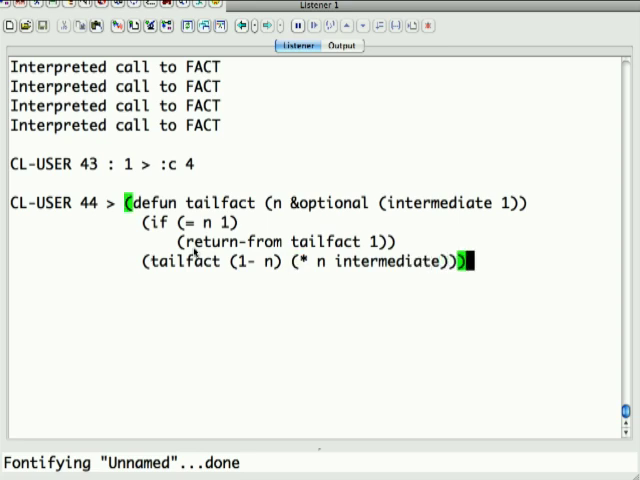
key("Return")
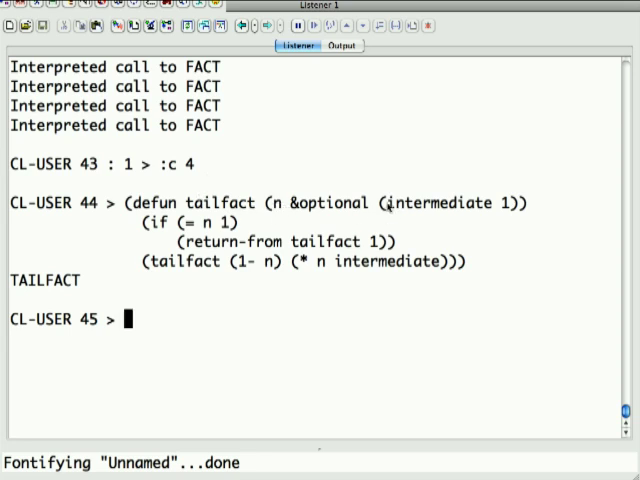
mouse_move(306, 210)
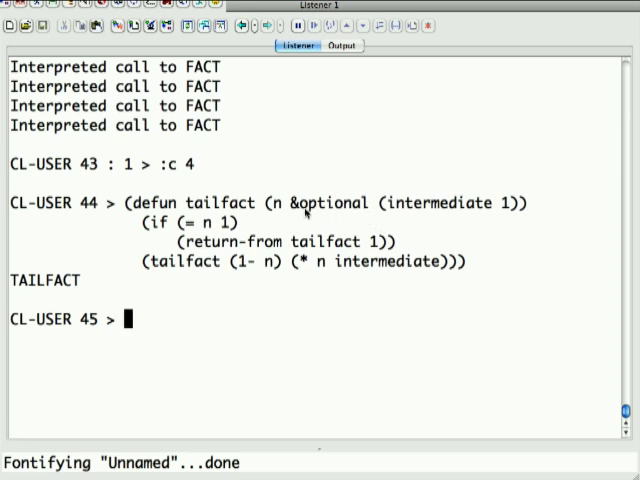
mouse_move(348, 210)
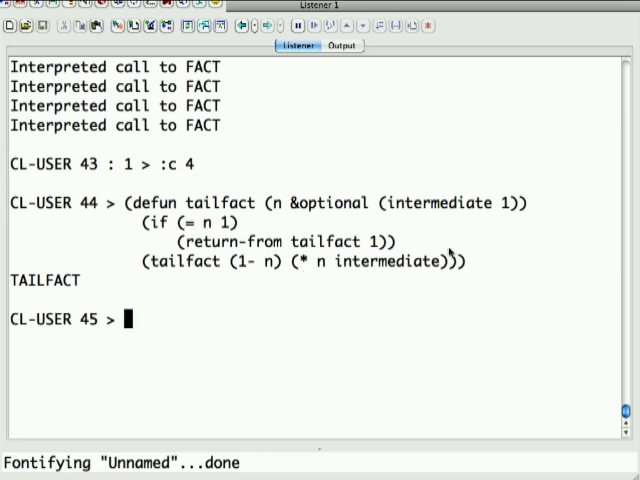
mouse_move(378, 285)
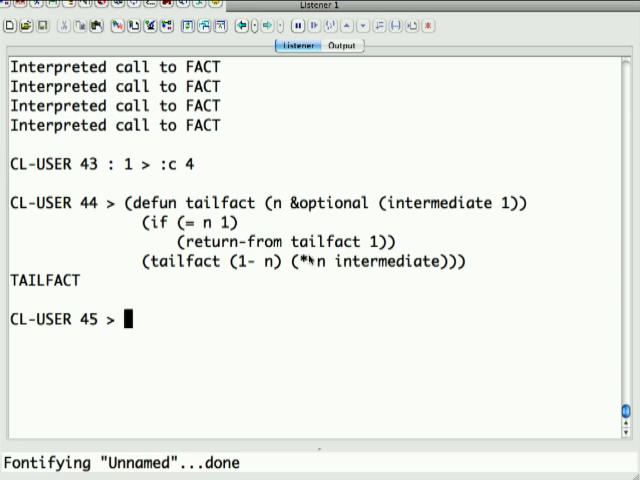
Compile tailfact and type a call to tailfact with 10000.
type("(c")
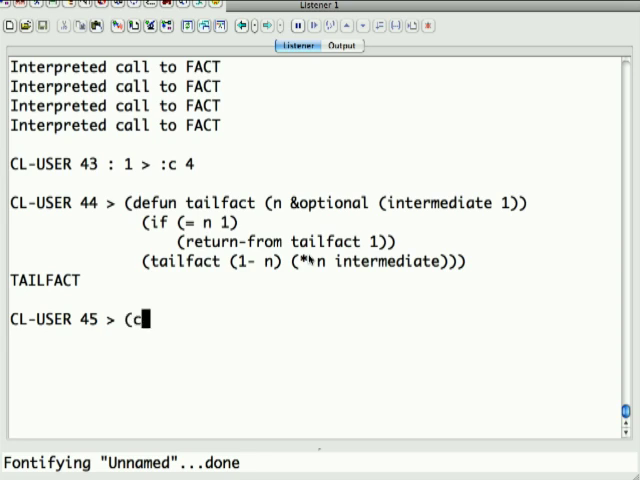
type("oi")
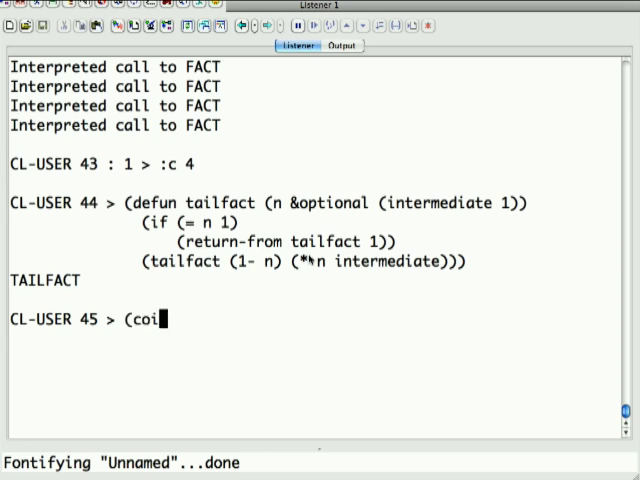
type("mpile 'tailfact")
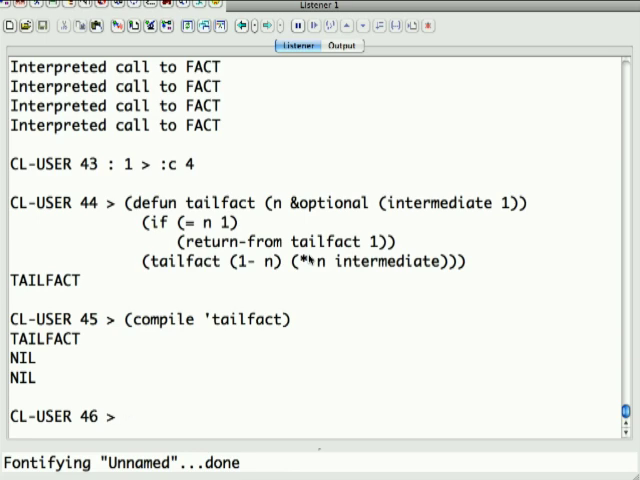
type("(")
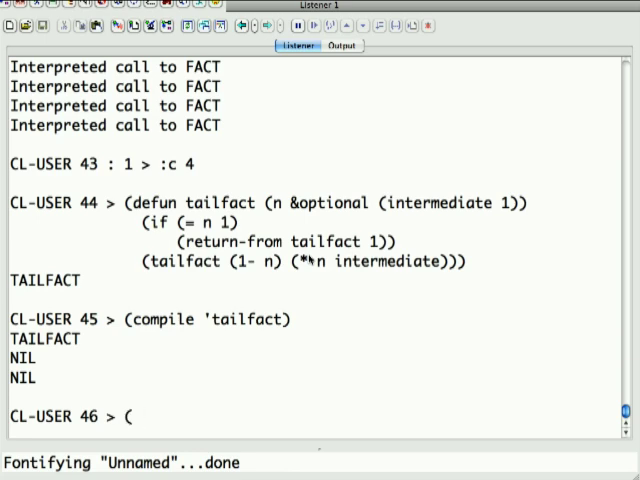
type("tailfact")
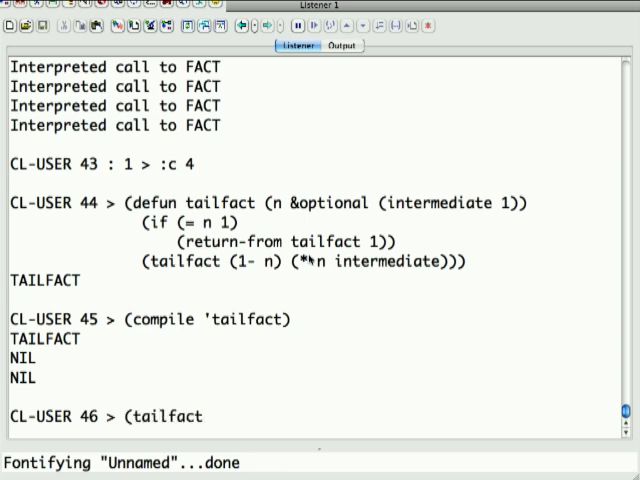
type("10000")
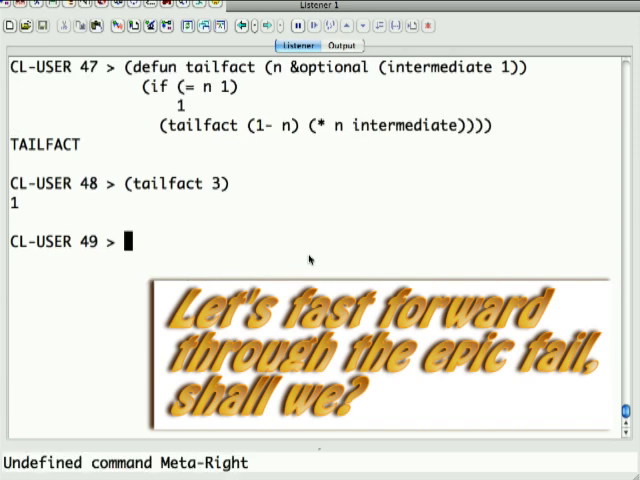
Redefine tailfact to return intermediate, confirm (tailfact 4) gives 24, and compile it.
type("(defun tailfact (n &optional (intermediate 1))")
type("(return-from tailfact ")
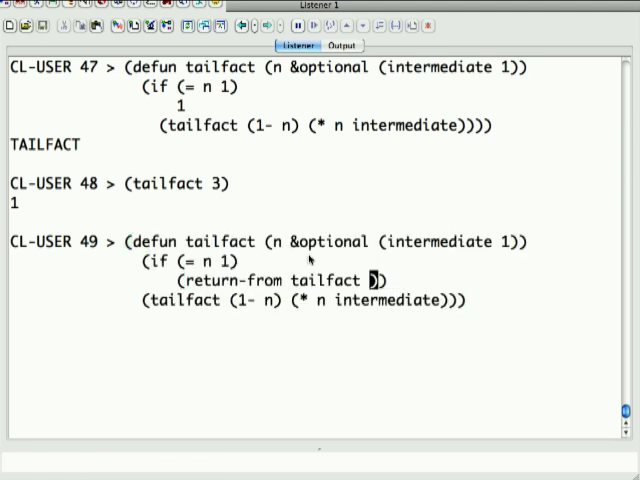
type("intermediate")
type("(tail")
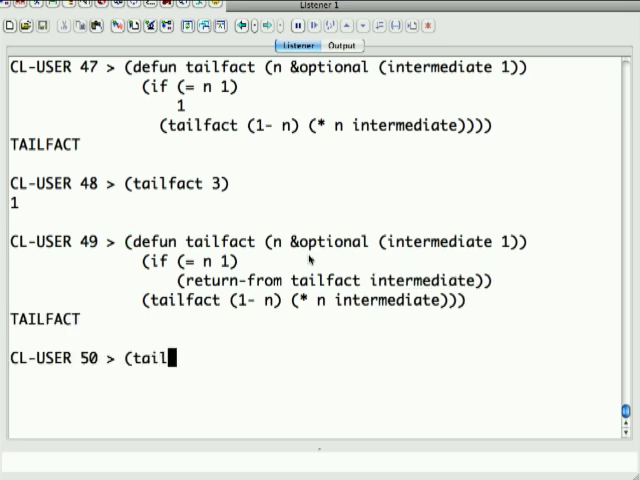
type("fact 4")
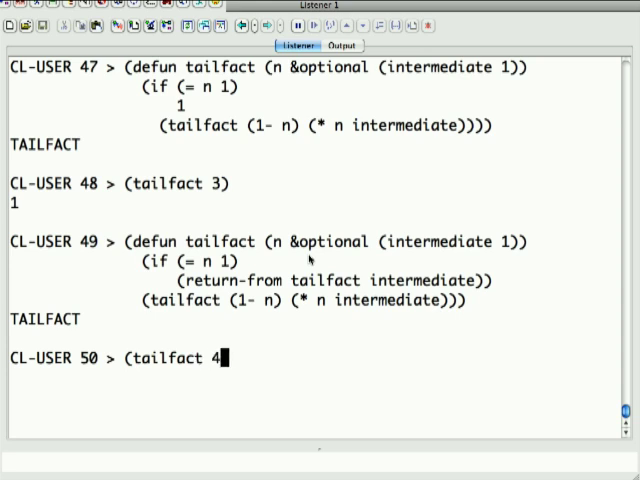
key("Return")
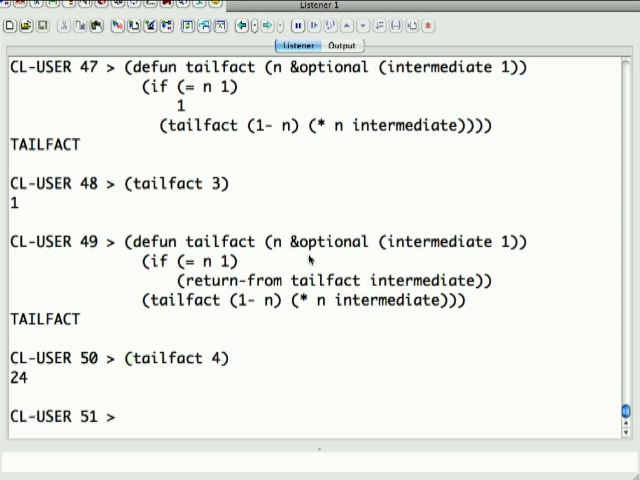
type("(comp")
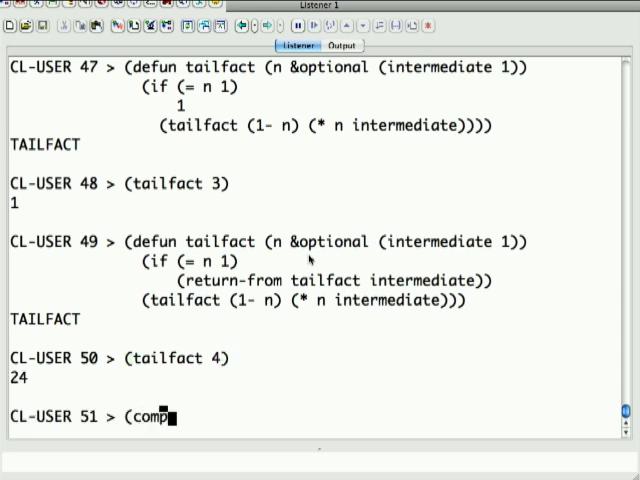
type("ile 'tailfact")
type("(t")
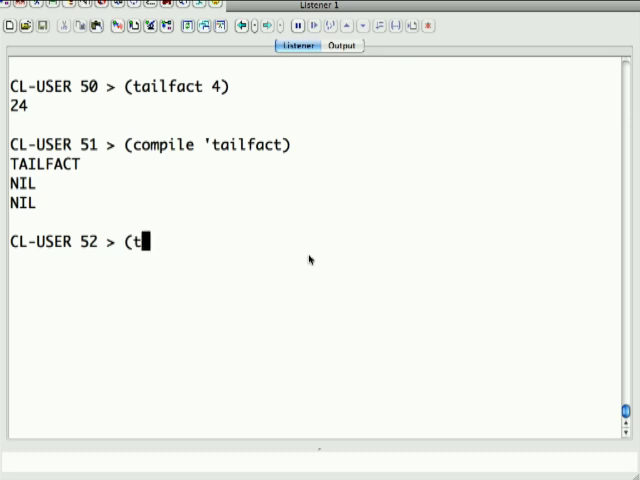
Evaluate (tailfact 10000) and scroll through the enormous factorial output.
type("ailfact 10000")
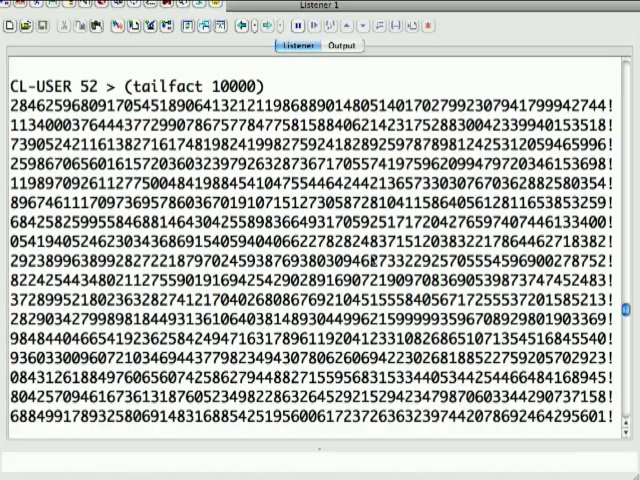
scroll("down", 3)
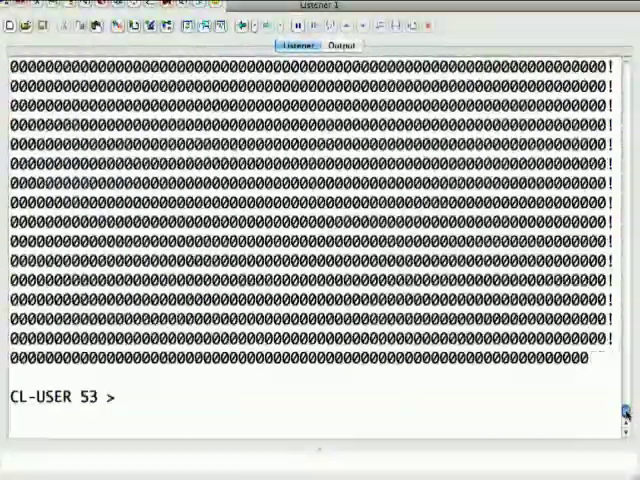
scroll("down", 3)
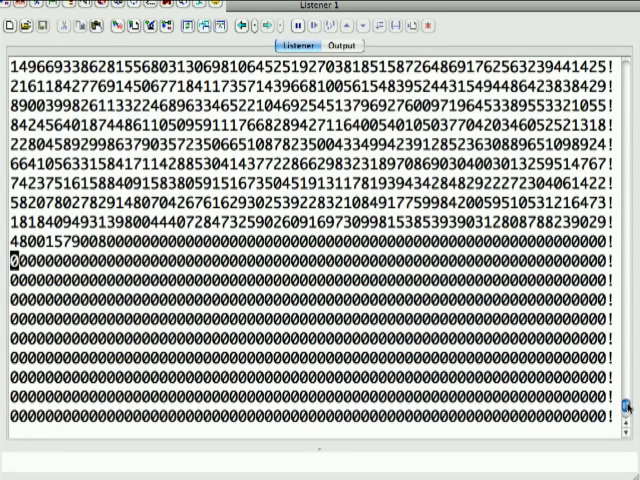
scroll("down", 3)
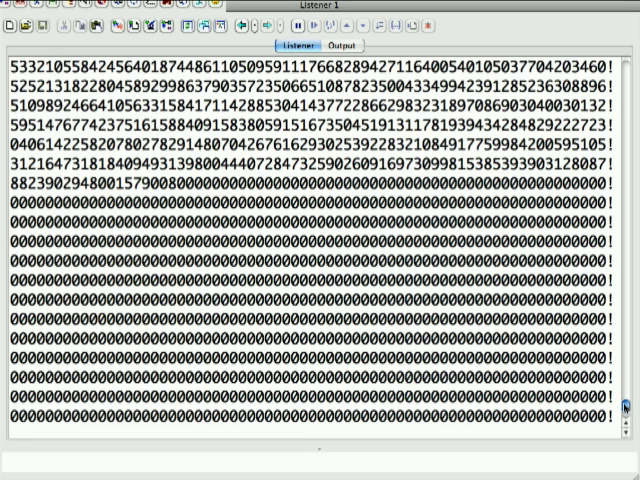
scroll("down", 3)
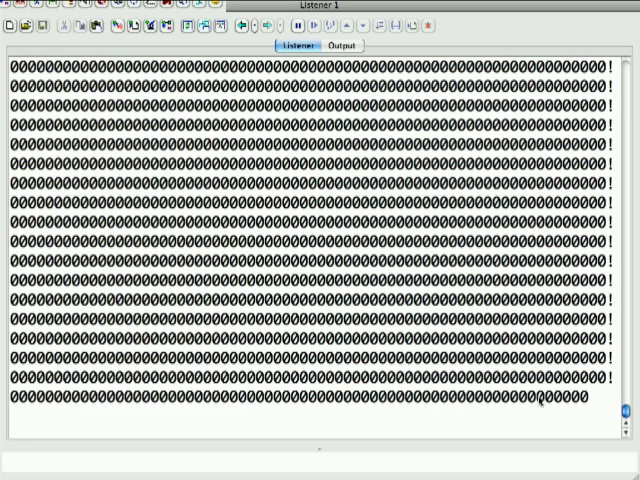